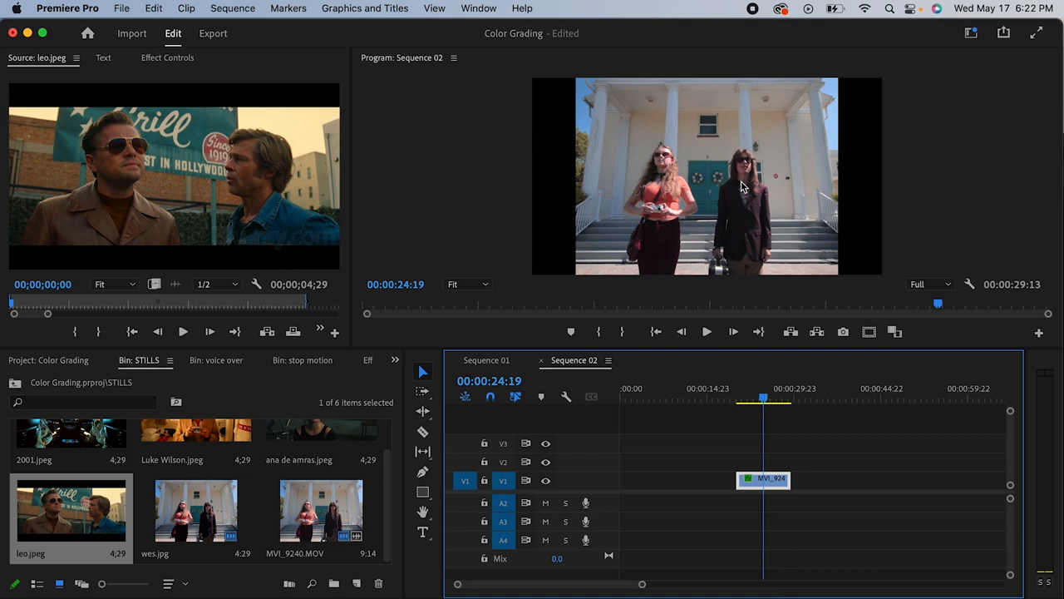
pyautogui.moveTo(787, 137)
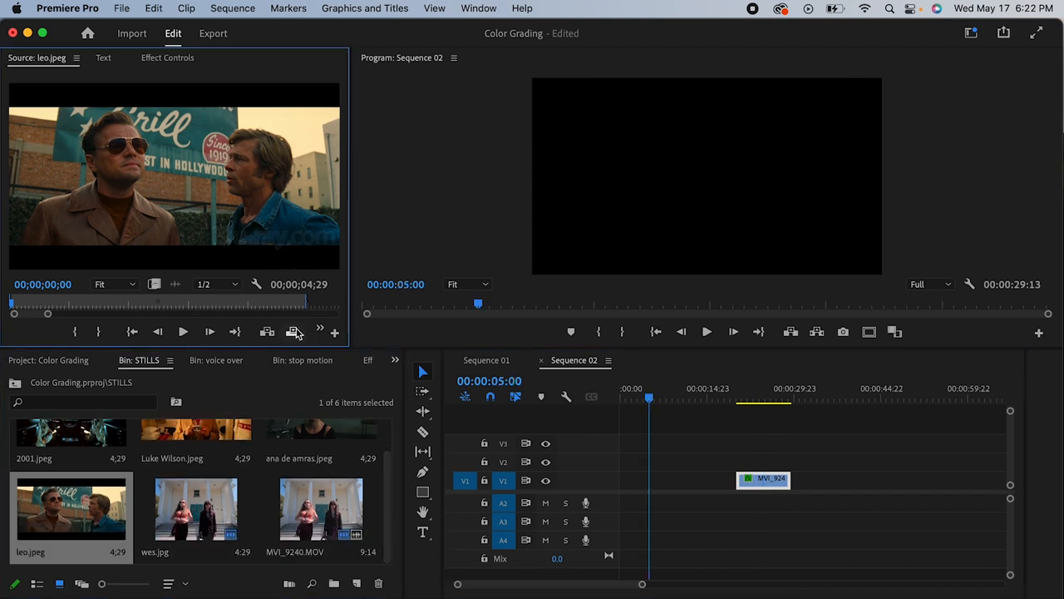
# Step: Bring up the Lumetri Color match controls for the MVI_924 clip
pyautogui.rightClick(684, 478)
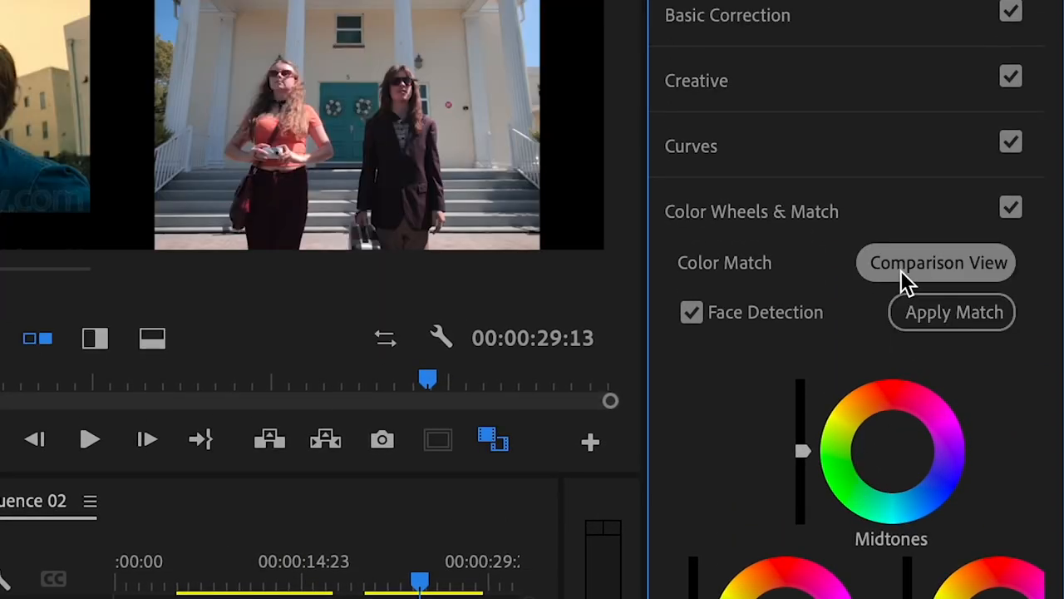
# Step: Show the reference still beside MVI_924 and apply colour matches, ending with the hotel-room still
pyautogui.click(938, 262)
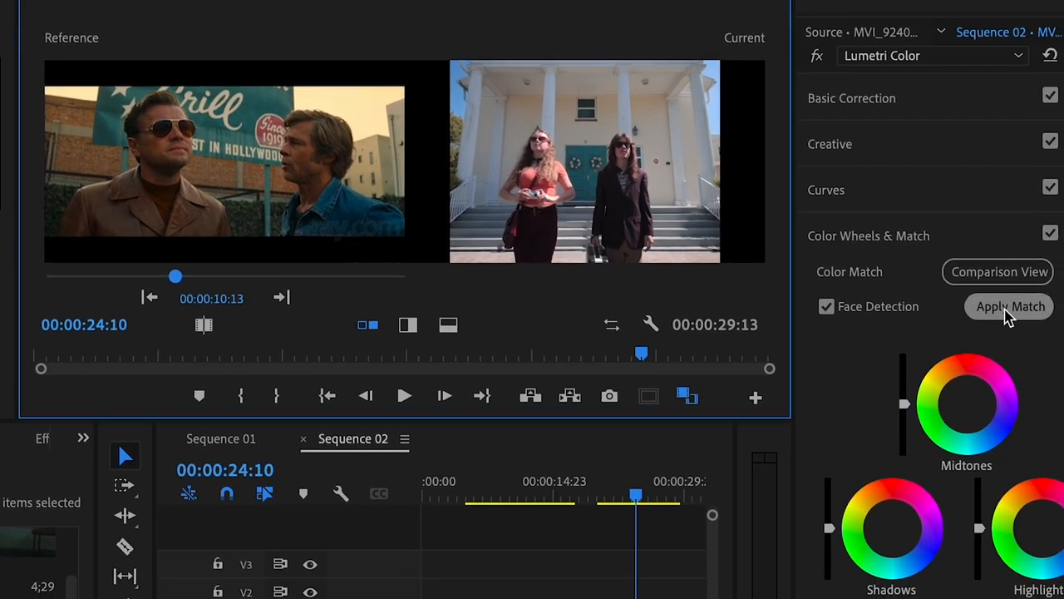
pyautogui.click(1009, 306)
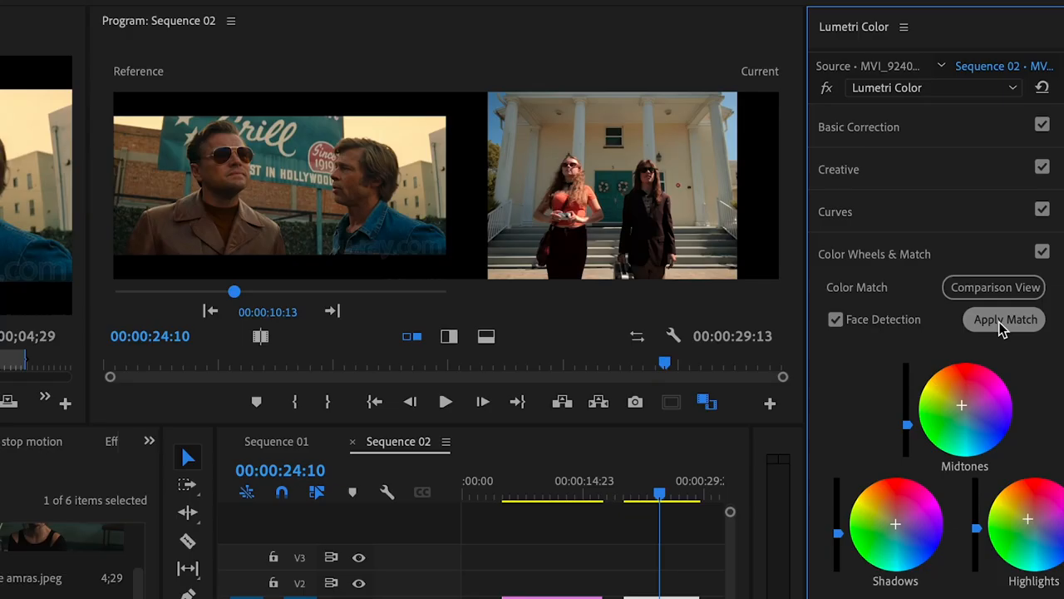
pyautogui.click(1004, 319)
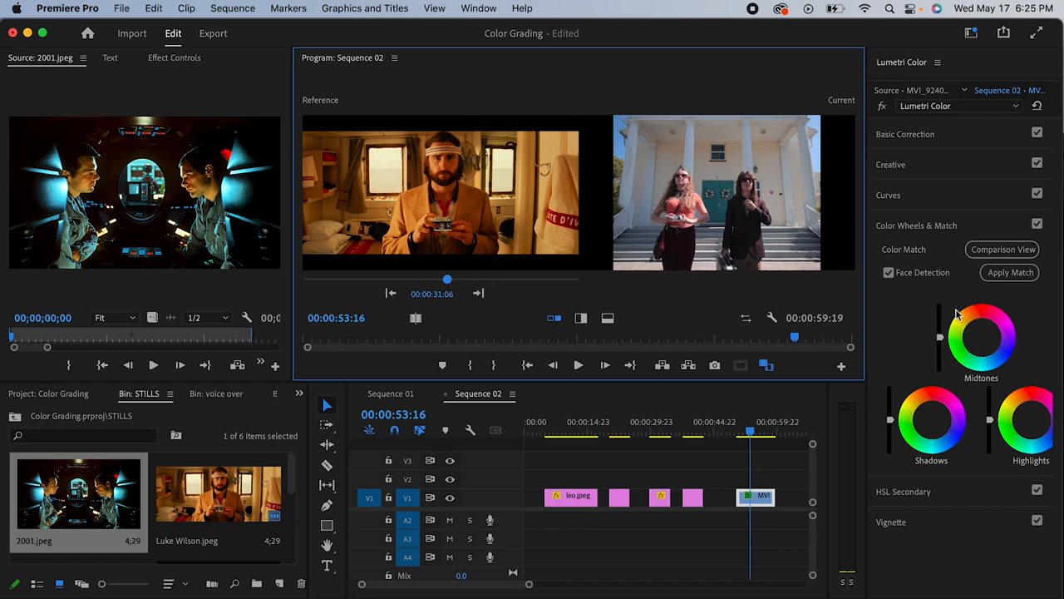
pyautogui.click(1009, 272)
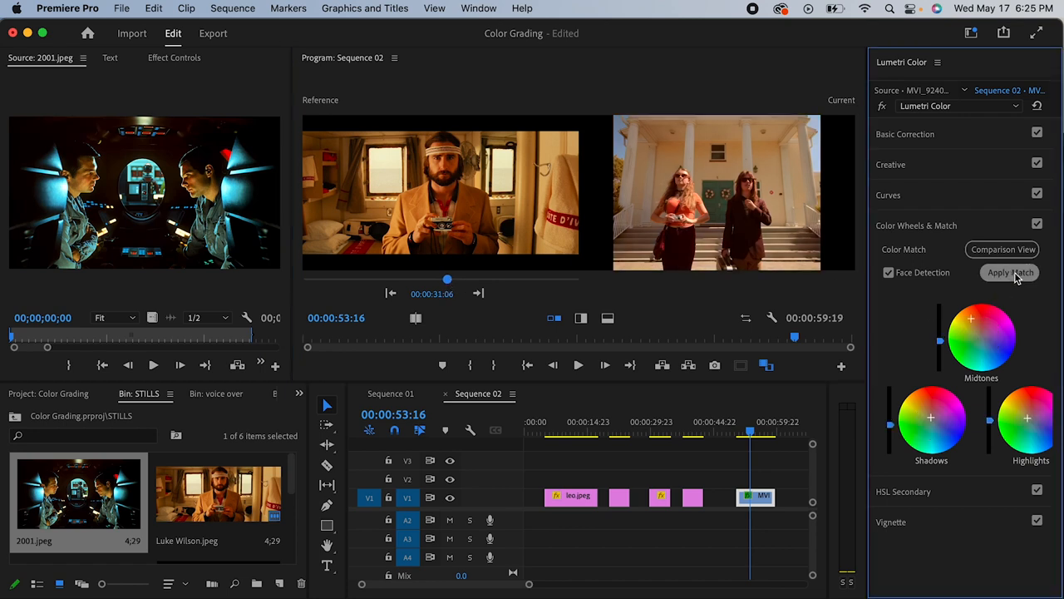